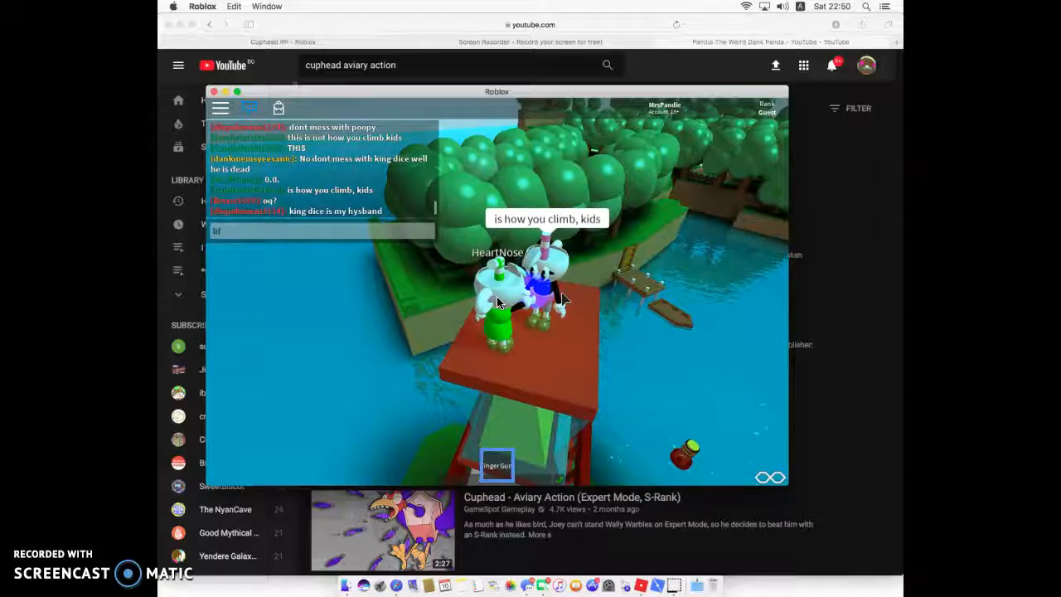
text(life leasons fro)
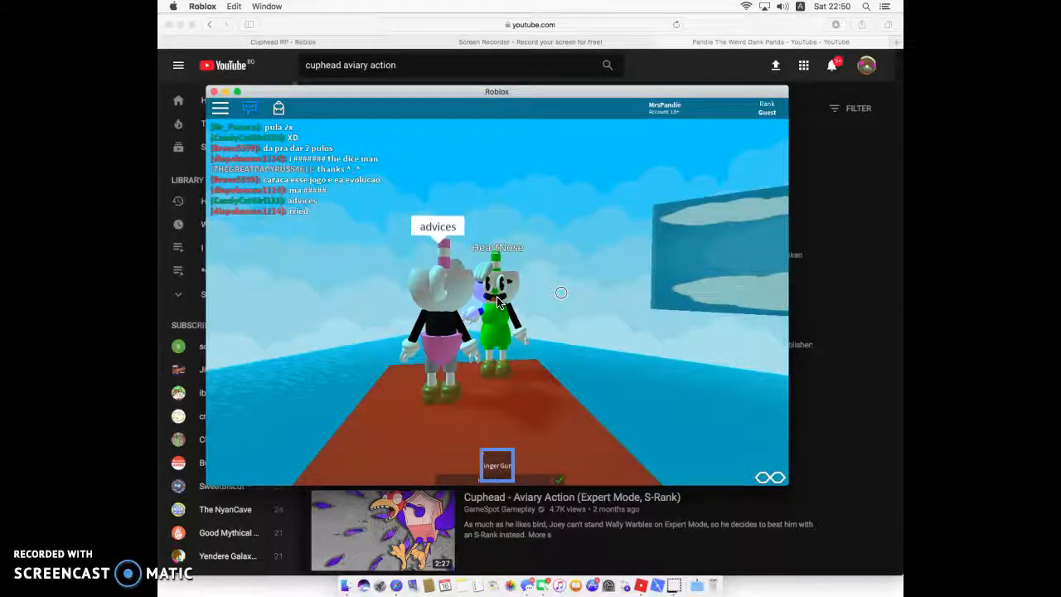
text(well y)
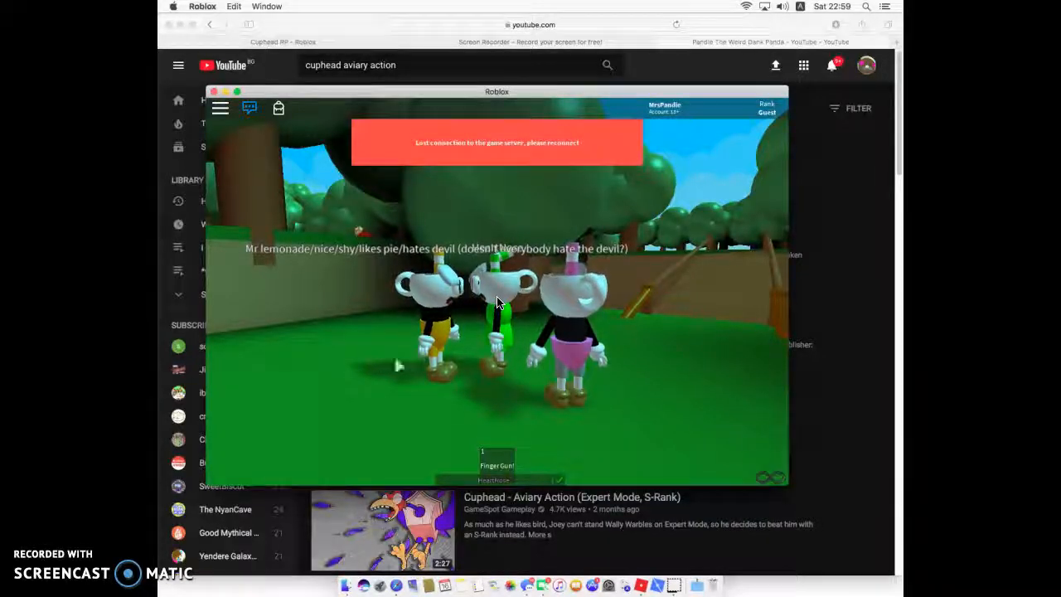
mouse_move(180, 551)
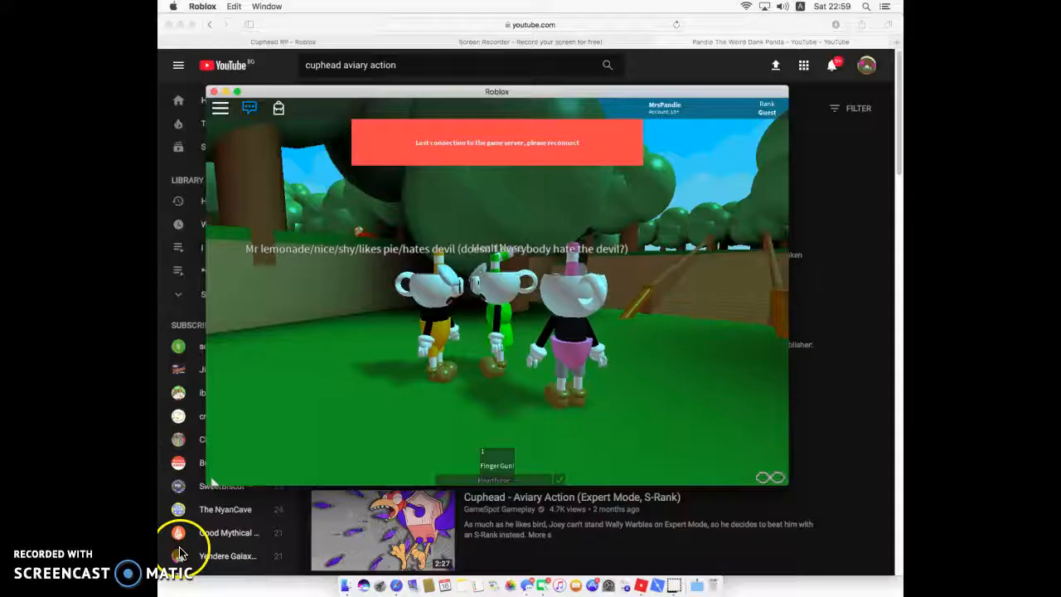